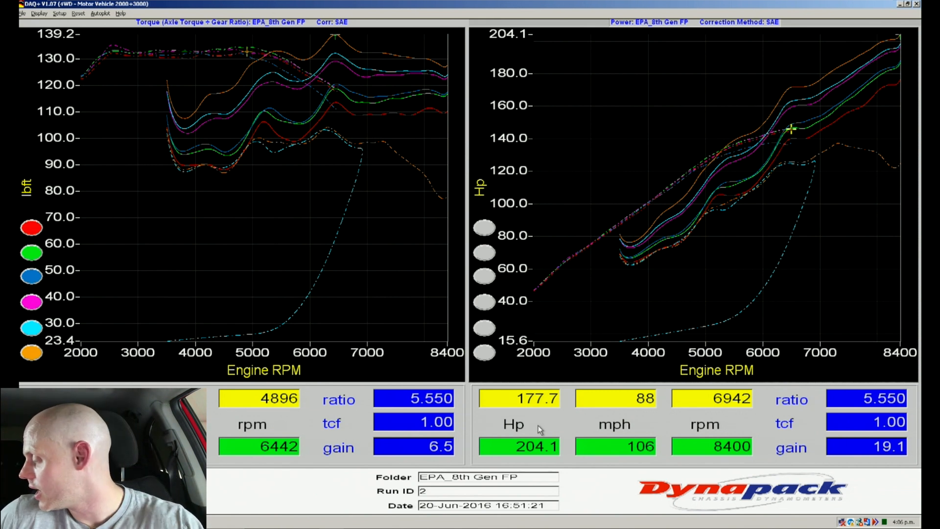
pyautogui.moveTo(416, 243)
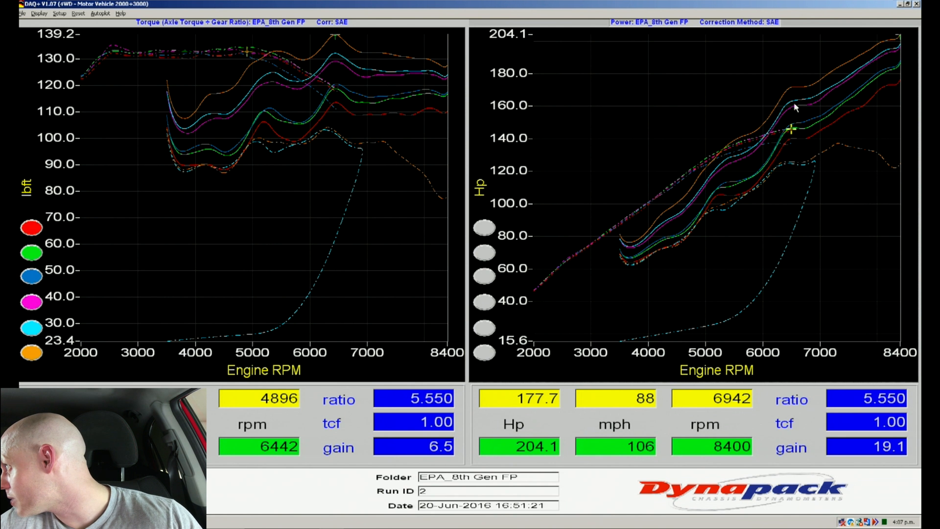
pyautogui.moveTo(898, 84)
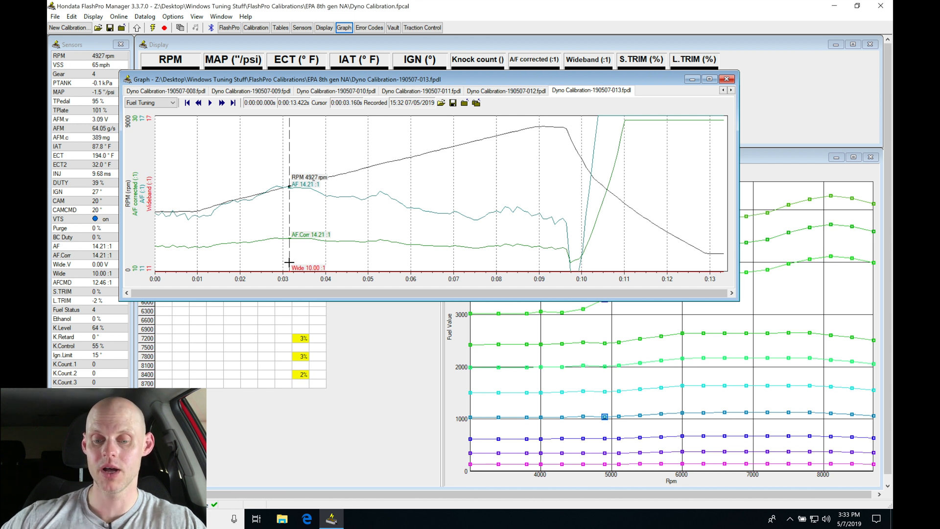
pyautogui.moveTo(301, 233)
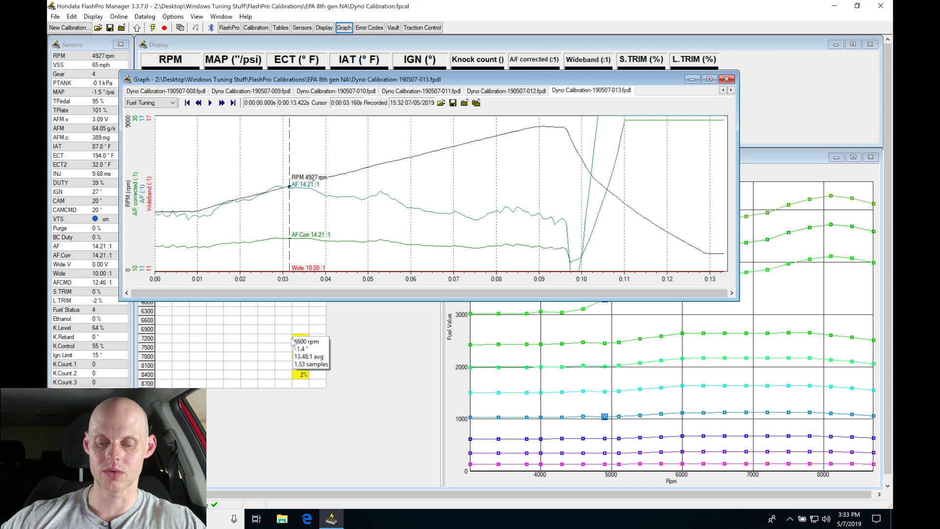
pyautogui.moveTo(296, 334)
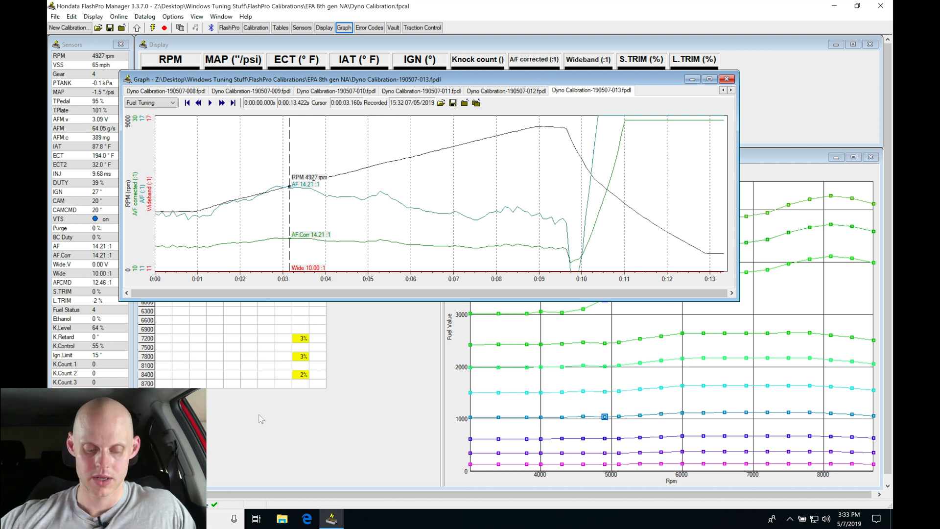
# Bring the Fuel high 20° cam table window in front of the fuel tuning log.
pyautogui.click(210, 201)
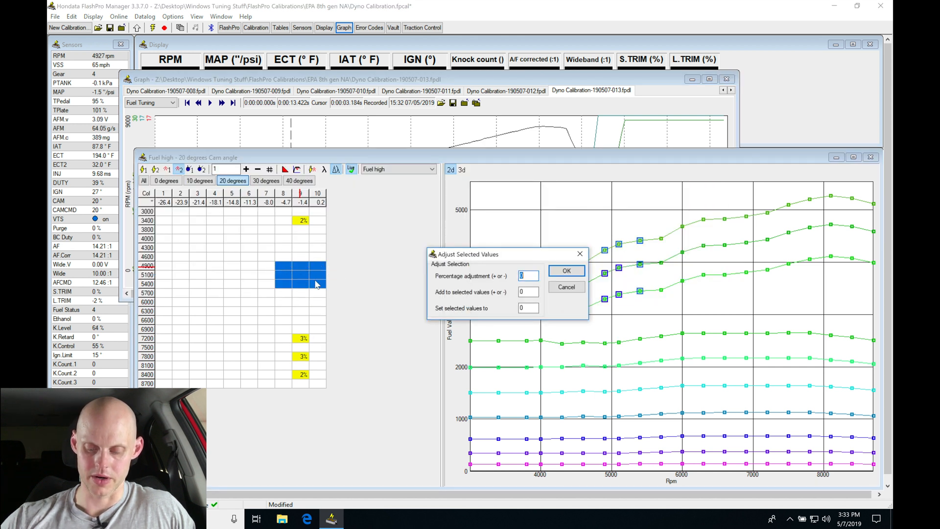
# Apply a percentage adjustment to the selected mid-rpm cells, then select the lower-load columns.
pyautogui.click(565, 270)
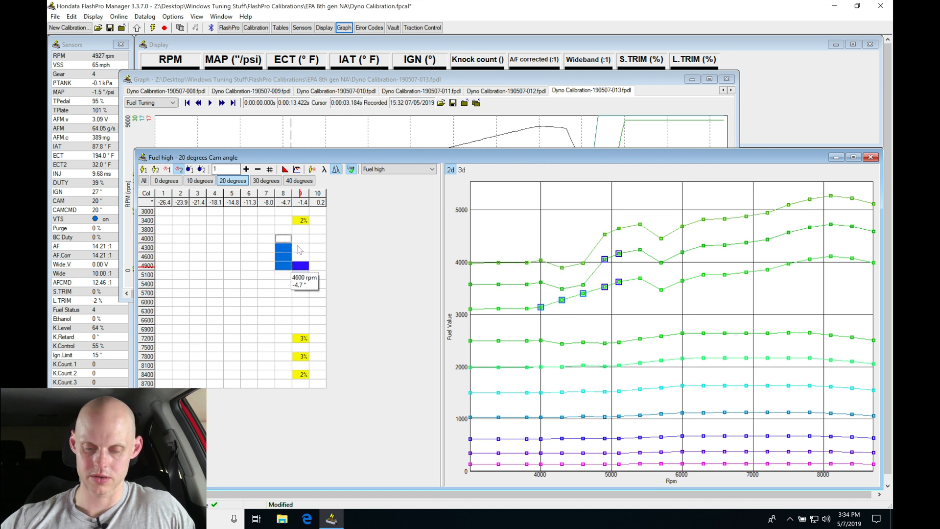
pyautogui.moveTo(304, 231)
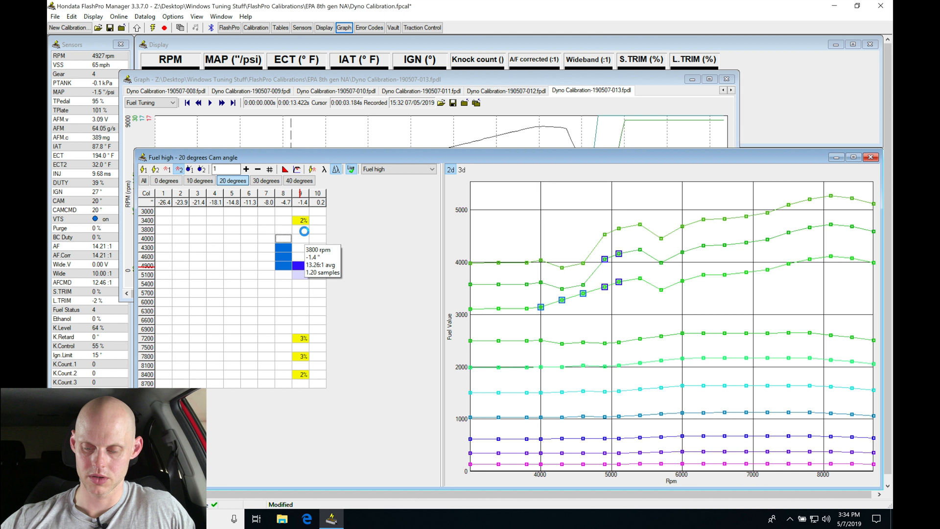
pyautogui.moveTo(286, 265)
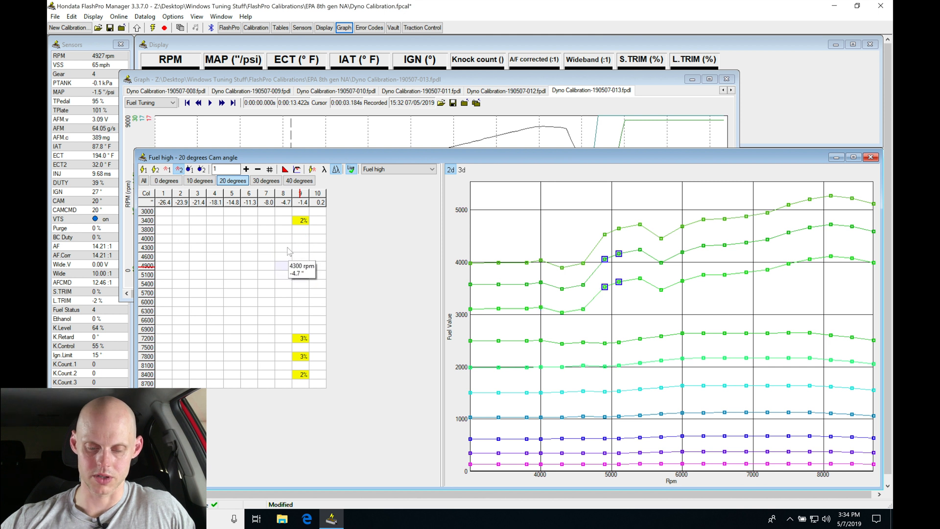
pyautogui.moveTo(283, 246); pyautogui.dragTo(318, 266)
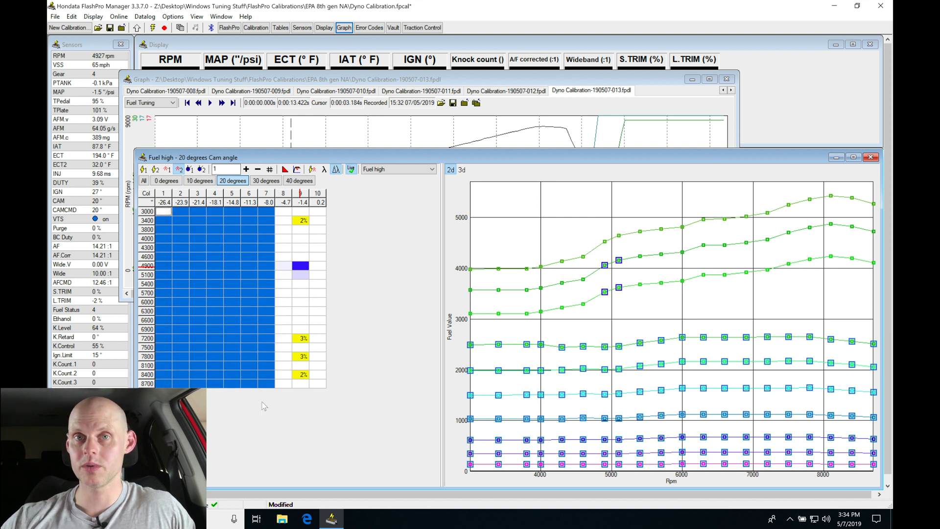
pyautogui.moveTo(270, 312)
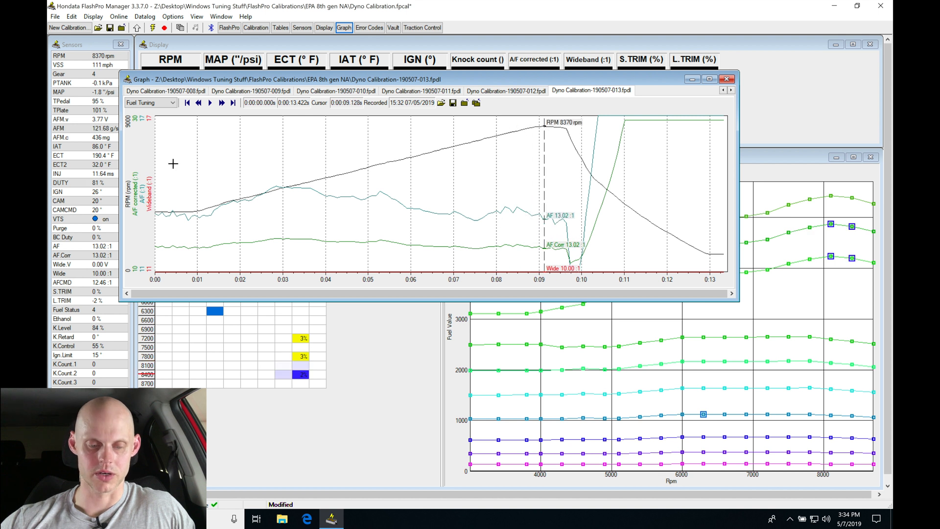
pyautogui.moveTo(102, 189)
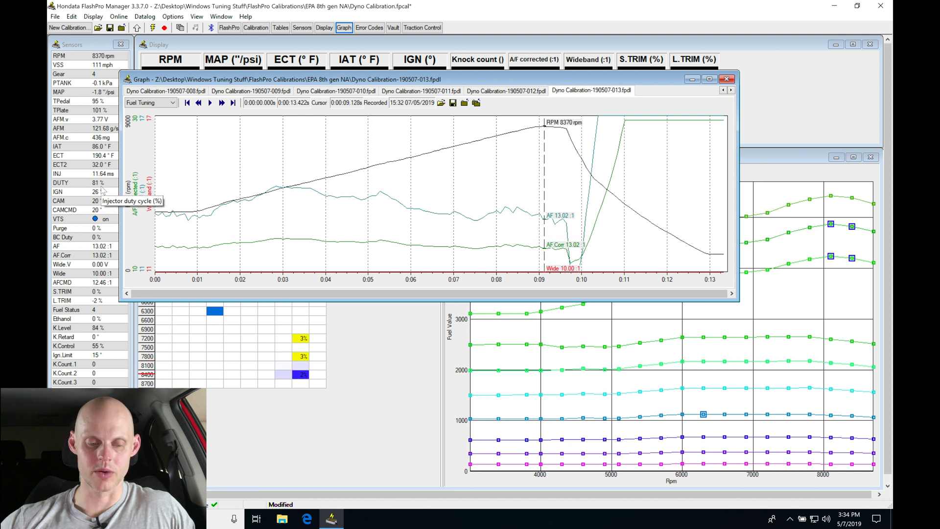
pyautogui.moveTo(217, 175)
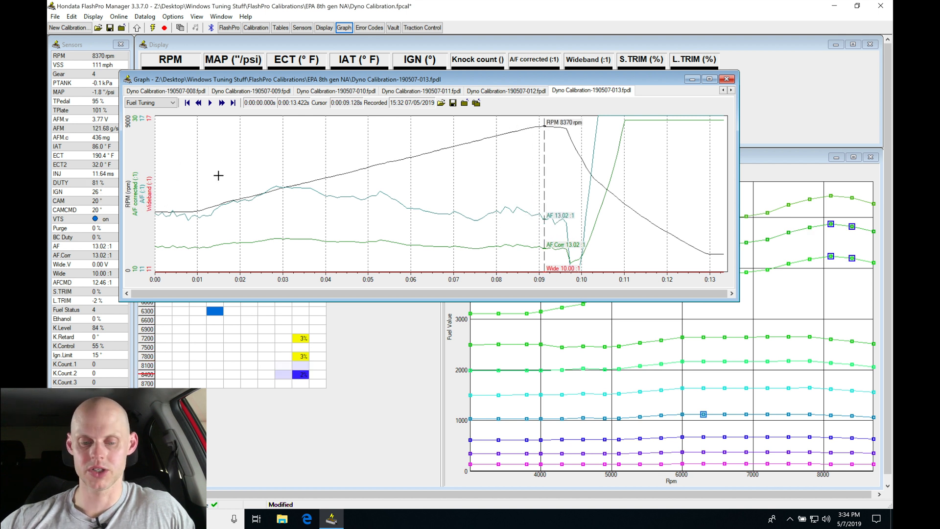
# Switch the dyno log graph to Spark Tuning to show ignition advance and knock count.
pyautogui.click(172, 102)
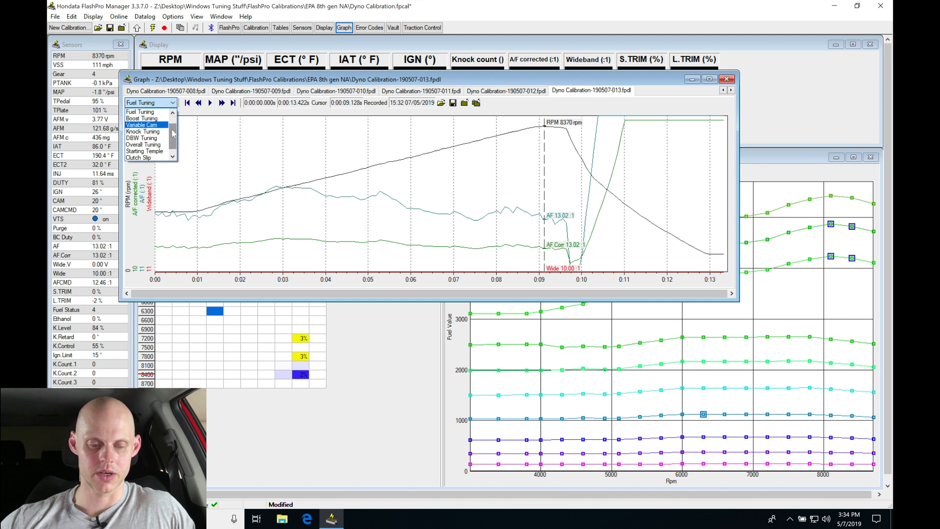
pyautogui.click(142, 125)
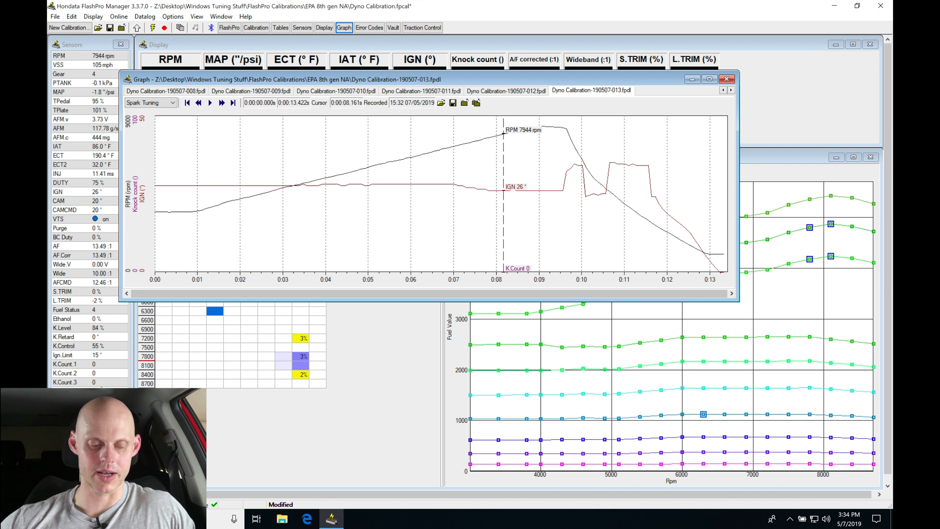
pyautogui.moveTo(526, 268)
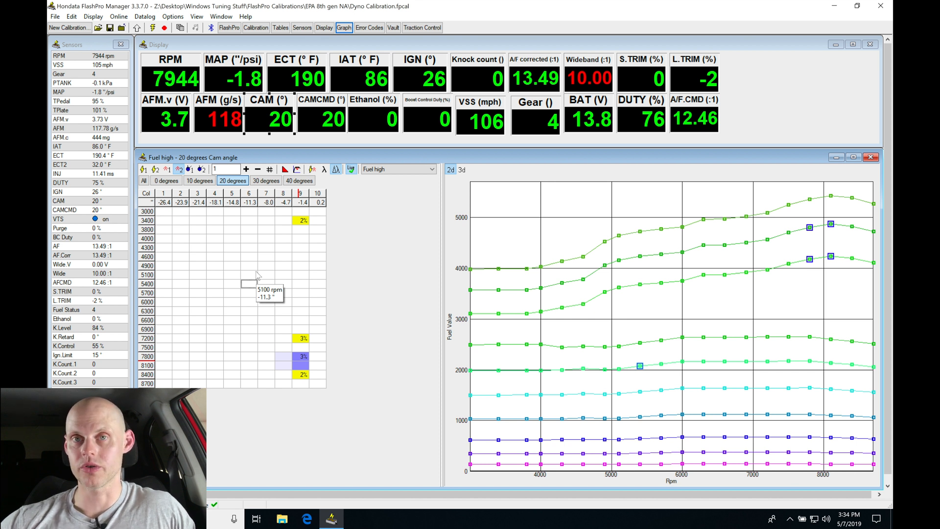
pyautogui.moveTo(234, 186)
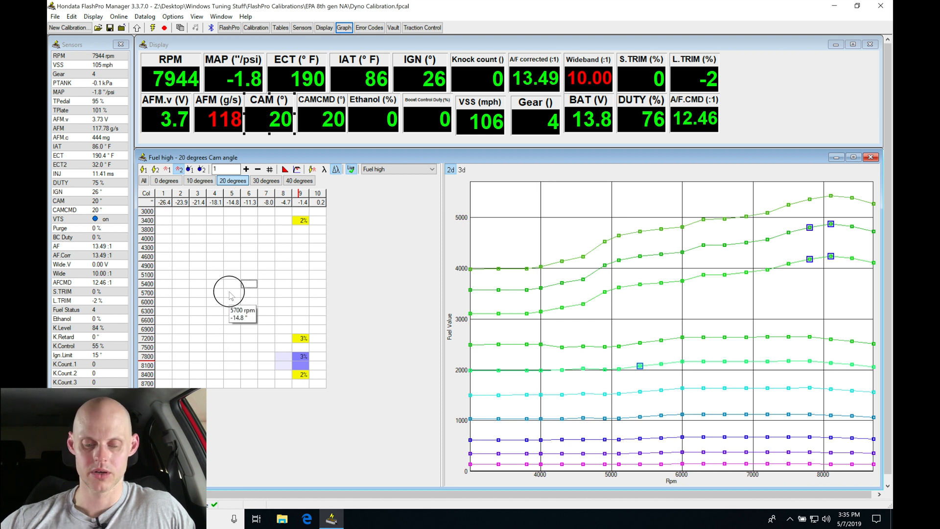
pyautogui.moveTo(233, 259)
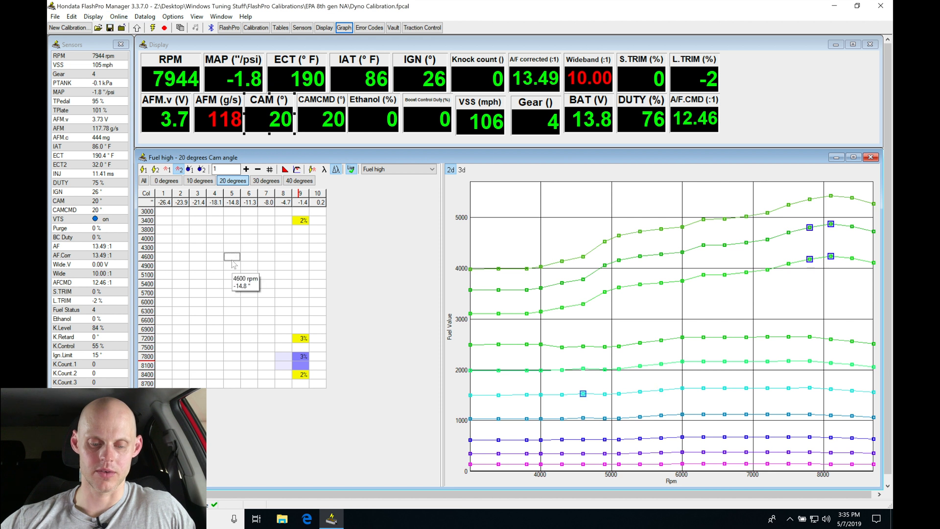